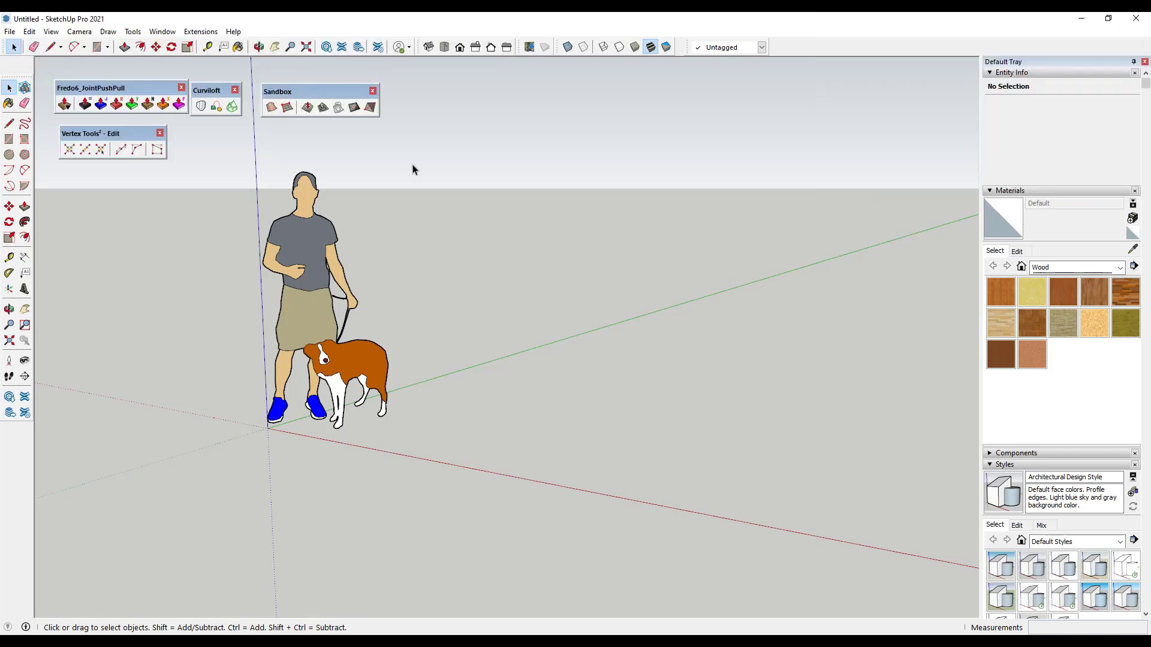
mouse_move(416, 187)
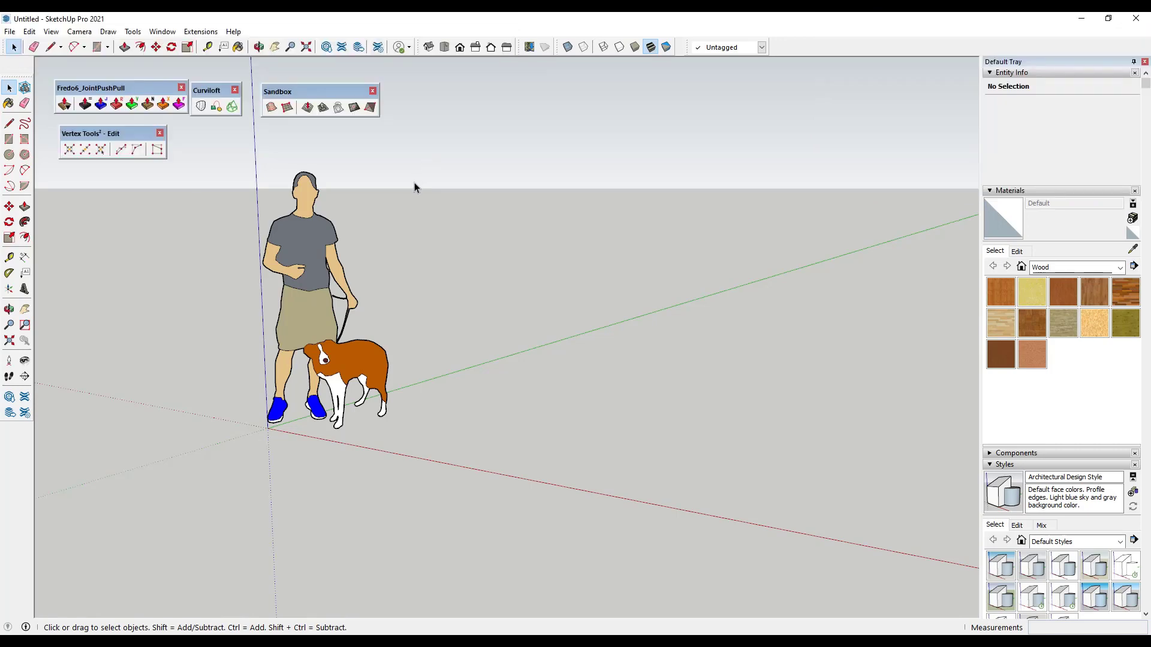
mouse_move(422, 195)
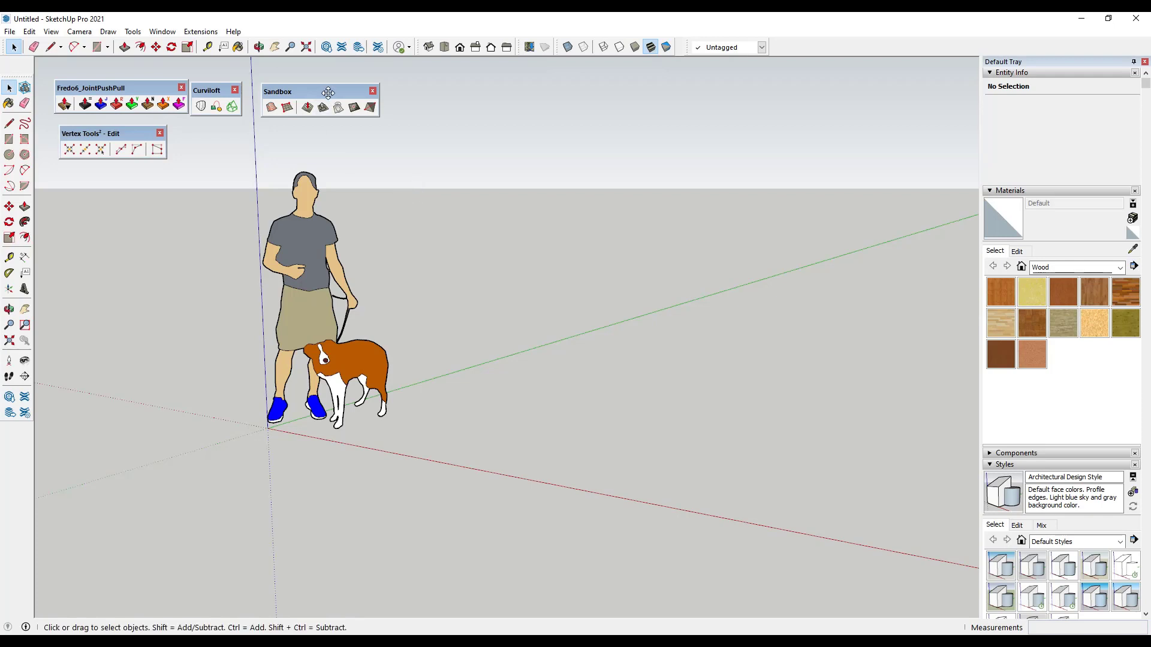
- Dock the floating Sandbox toolbar right beside the Curviloft toolbar
left_click_drag(328, 91, 308, 99)
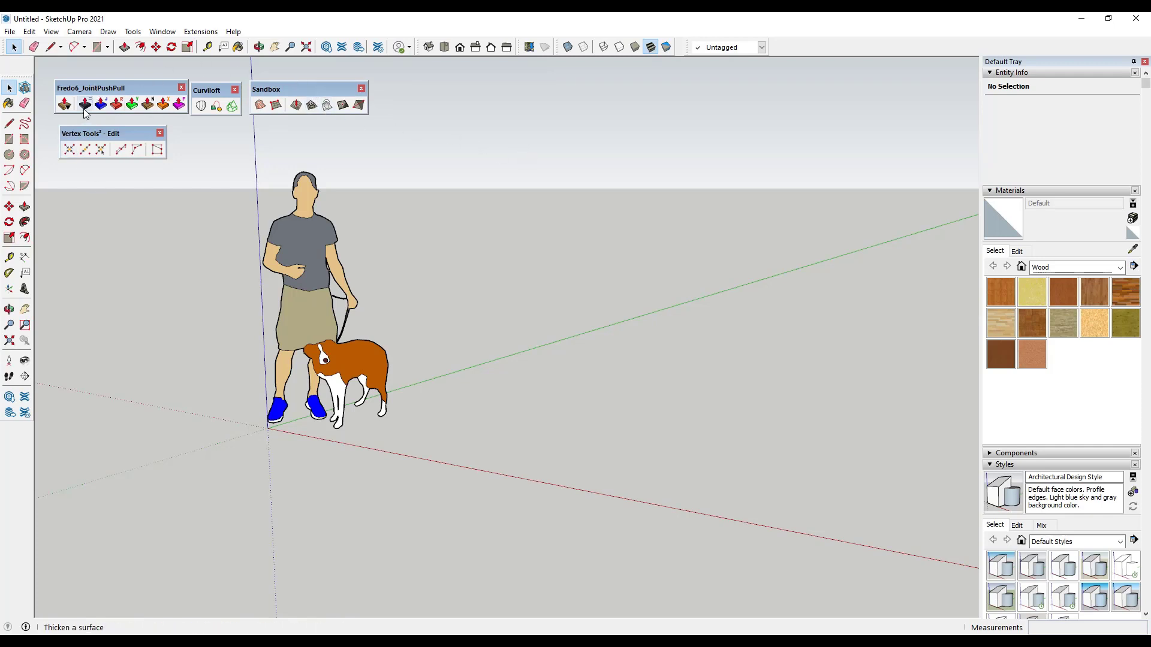
mouse_move(218, 105)
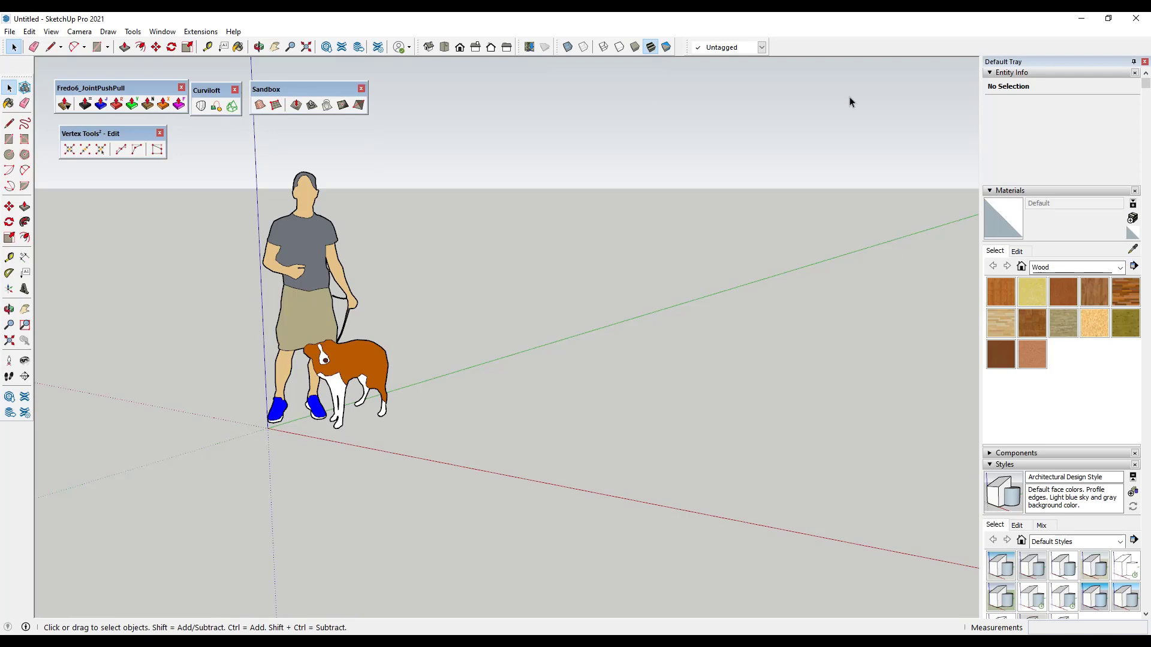
mouse_move(748, 179)
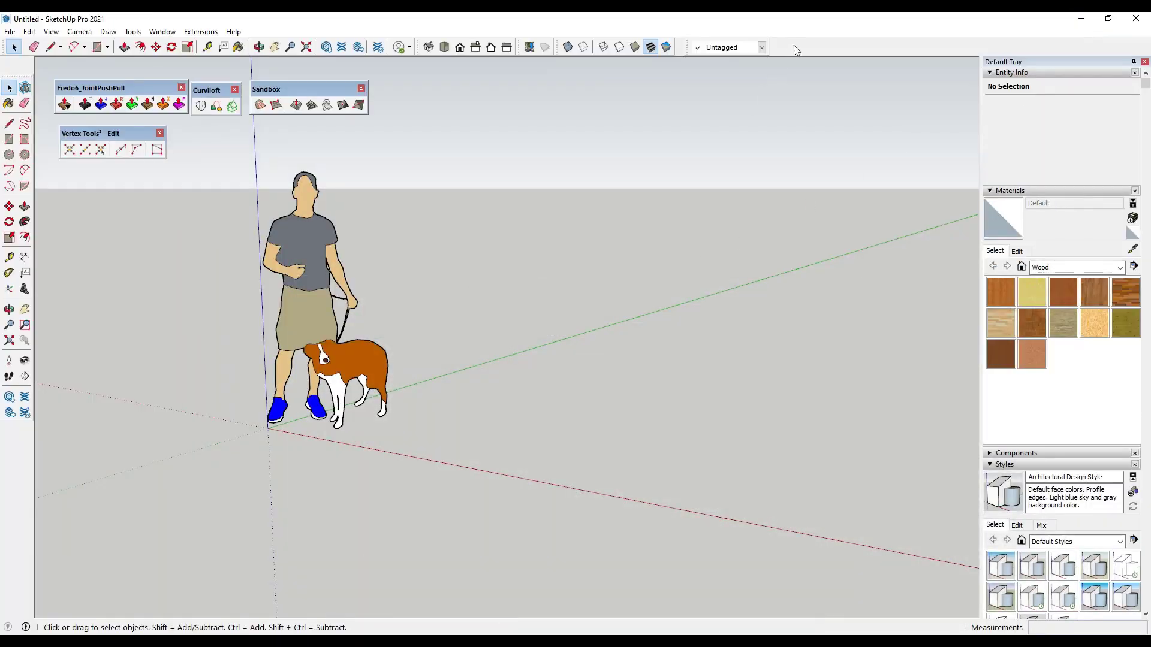
- Open the Toolbar Editor from the Window menu
left_click(199, 30)
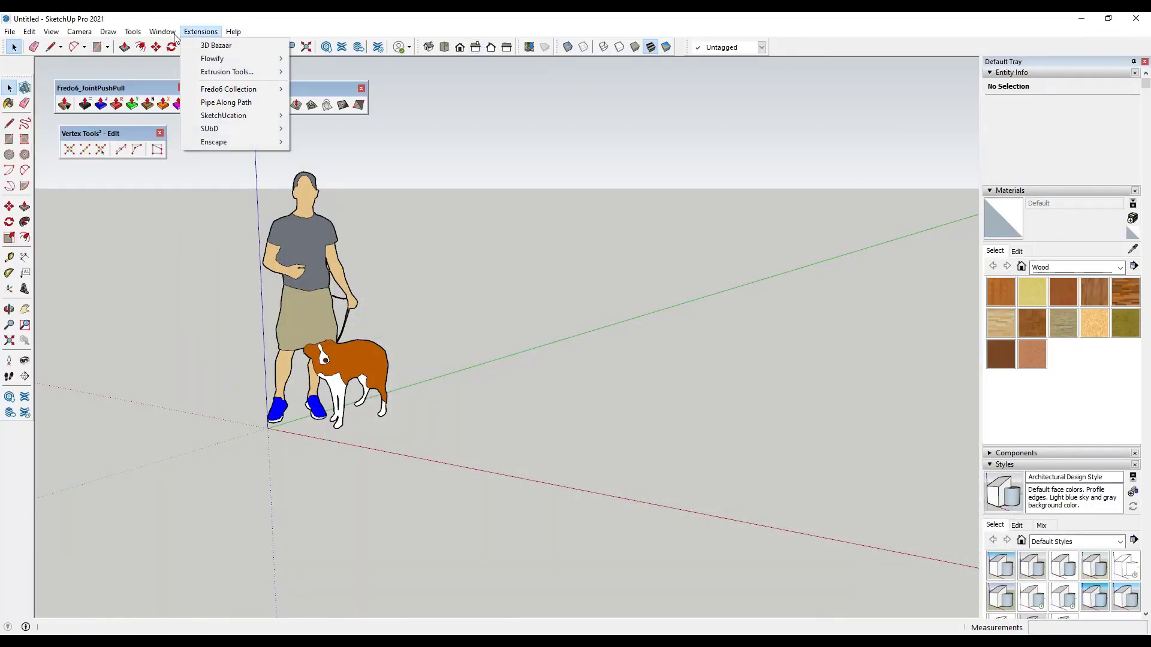
left_click(161, 32)
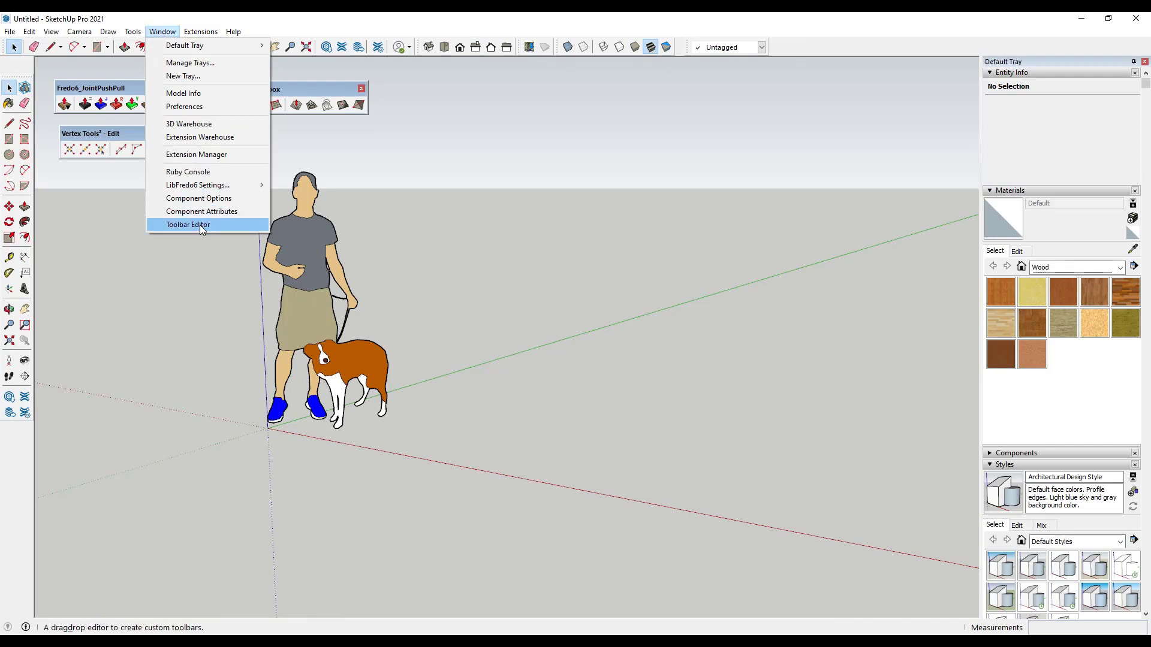
mouse_move(206, 229)
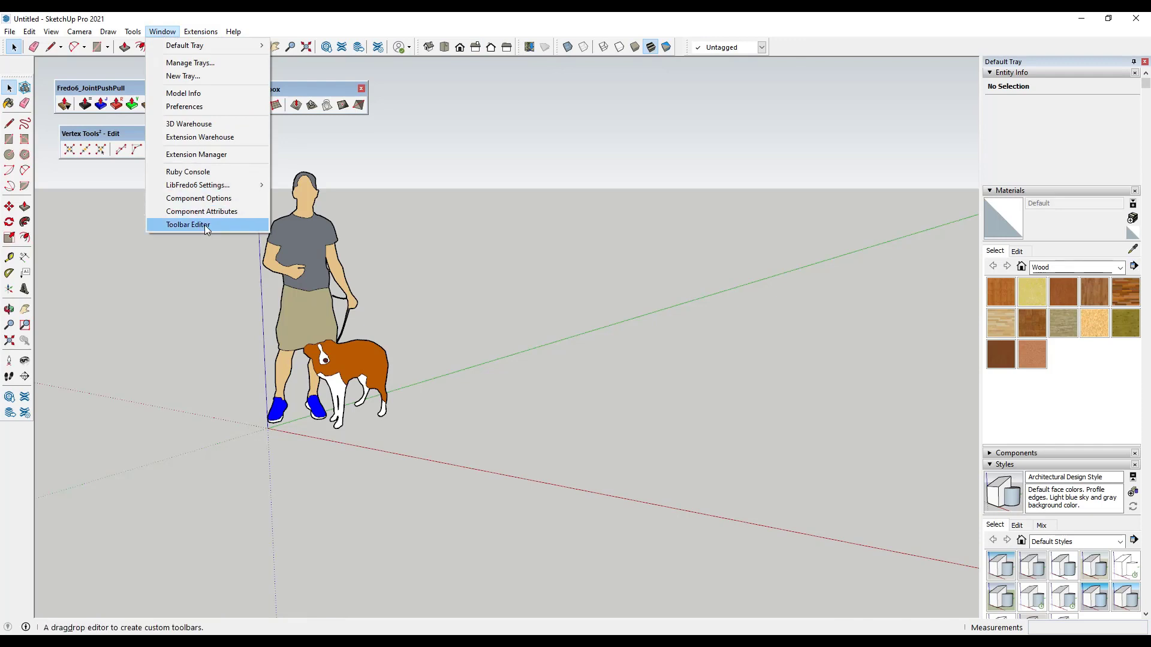
left_click(187, 225)
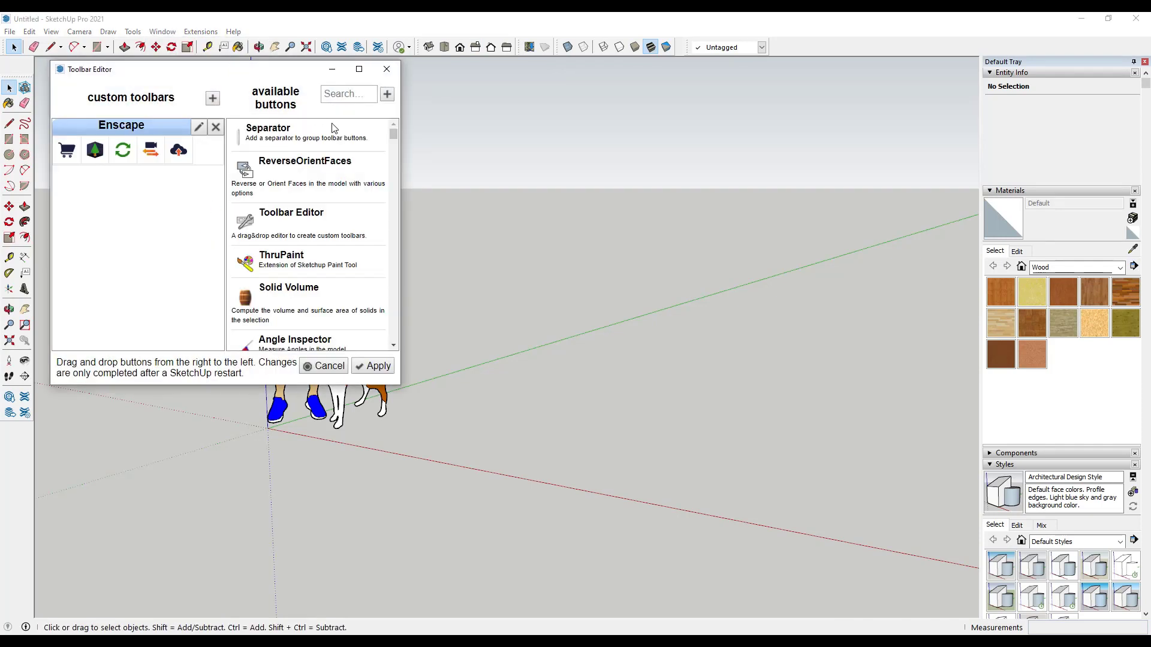
mouse_move(288, 297)
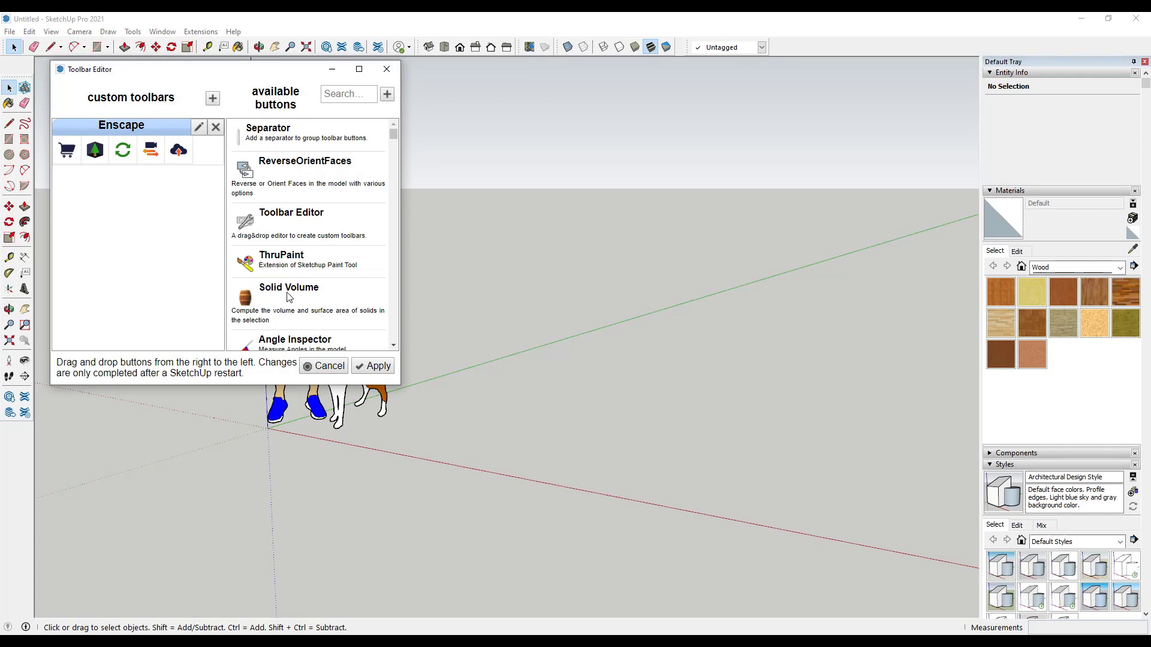
mouse_move(330, 287)
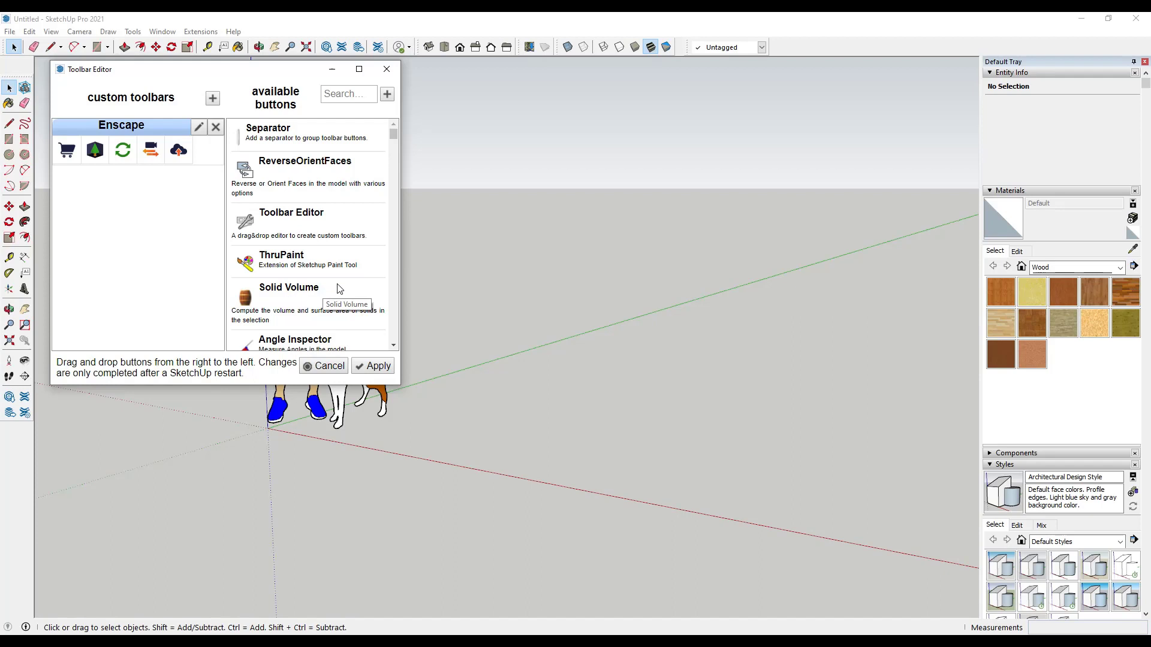
mouse_move(65, 206)
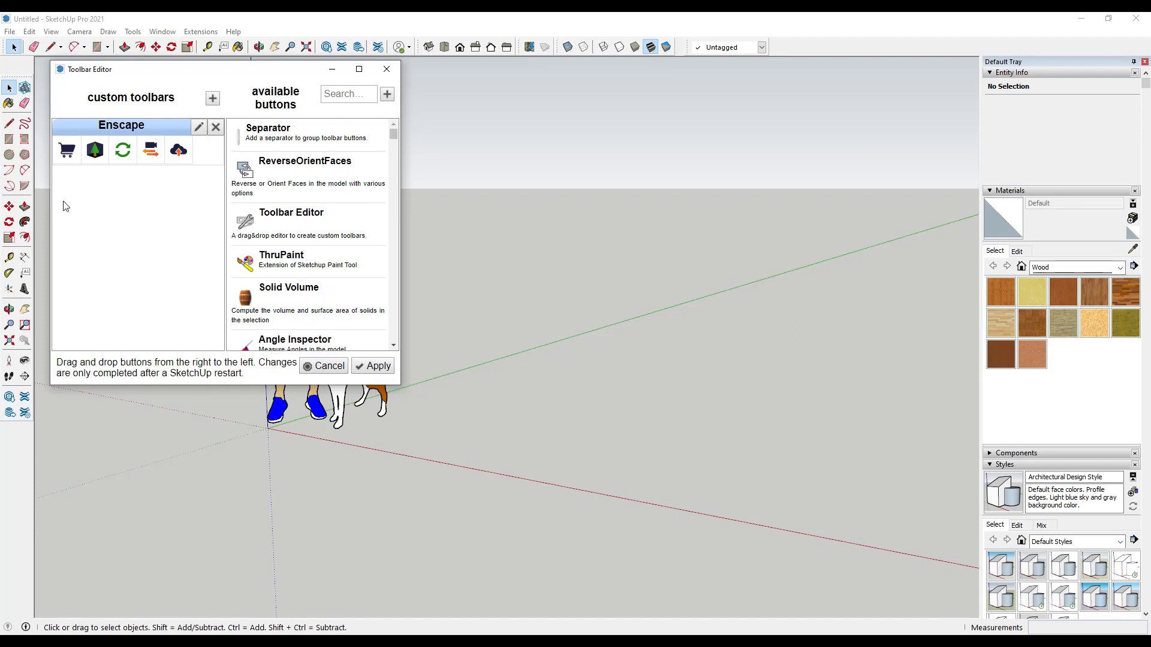
- Add a new custom toolbar and rename it 'Complex Surfaces'
left_click(212, 98)
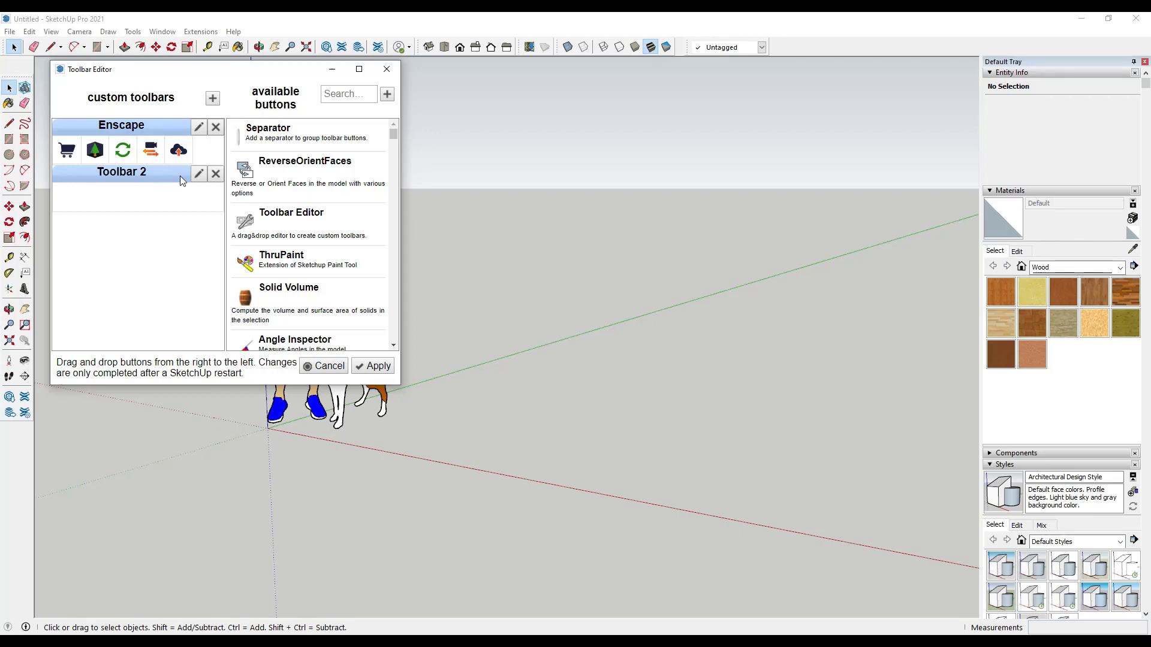
left_click(198, 174)
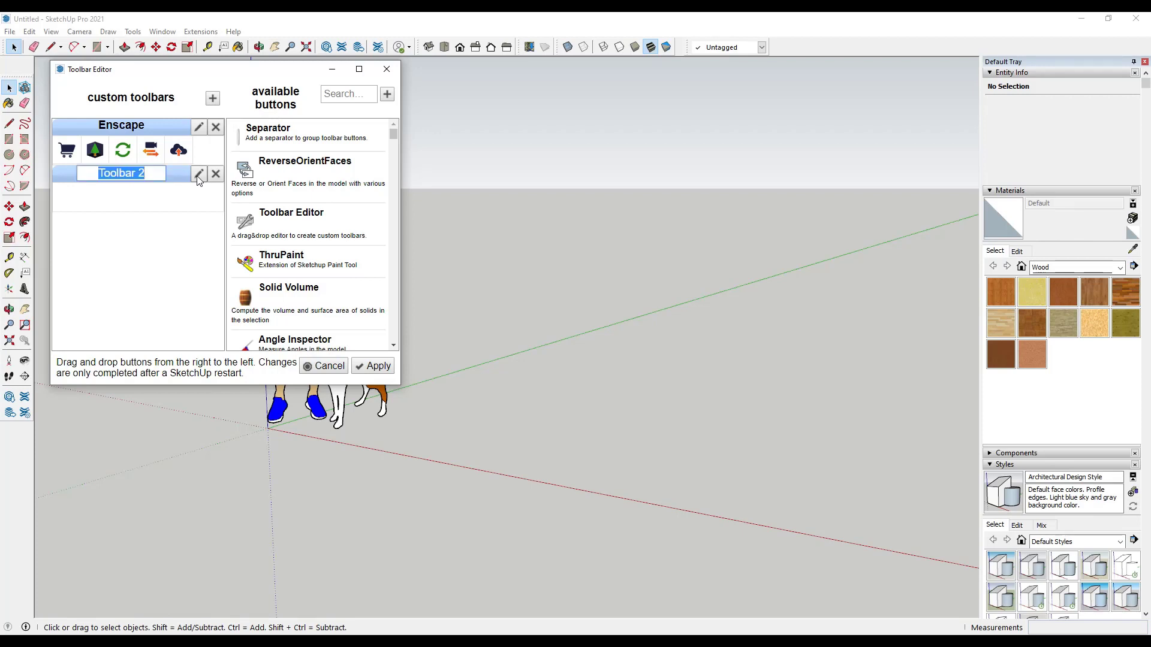
type("Complex Surfaces")
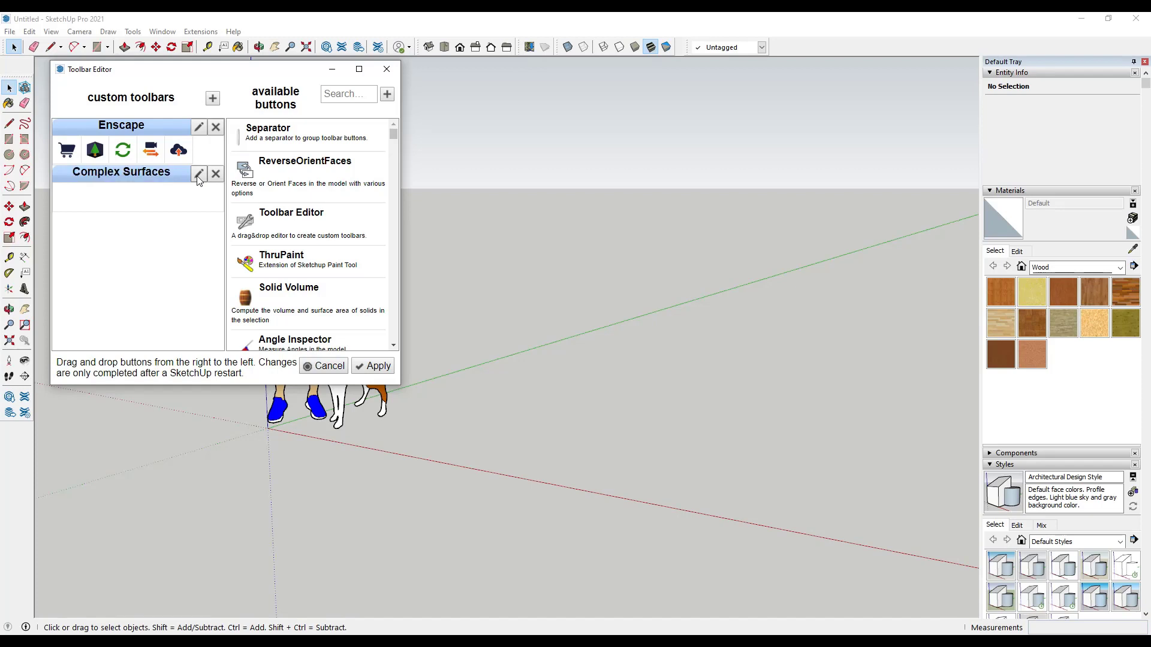
mouse_move(127, 71)
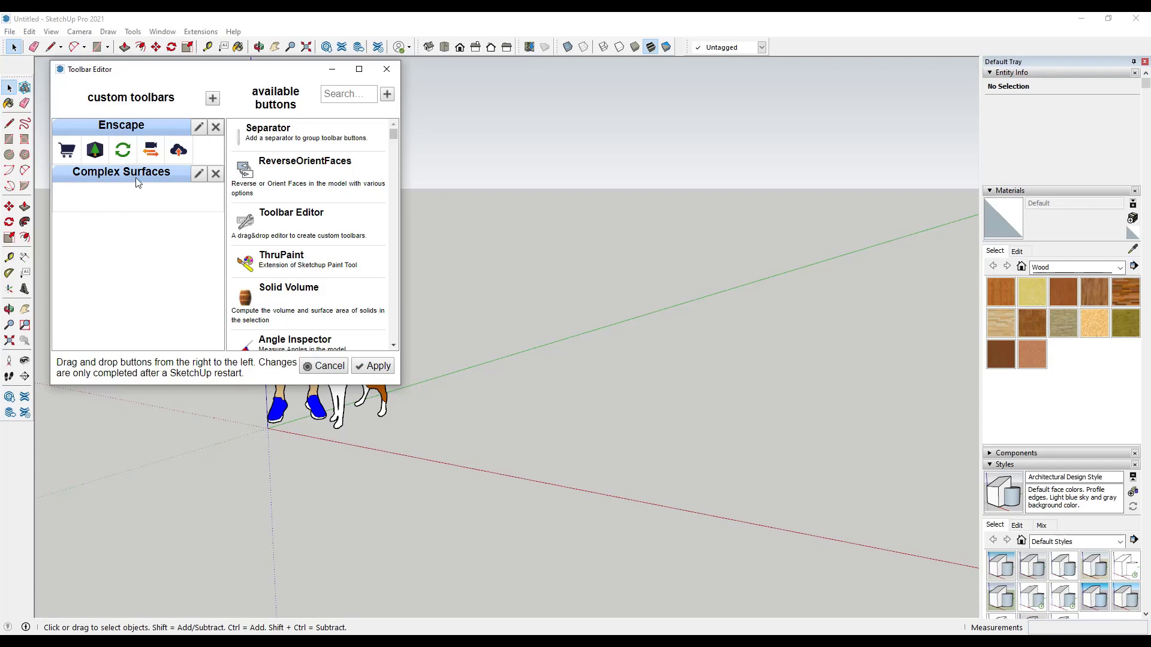
mouse_move(350, 311)
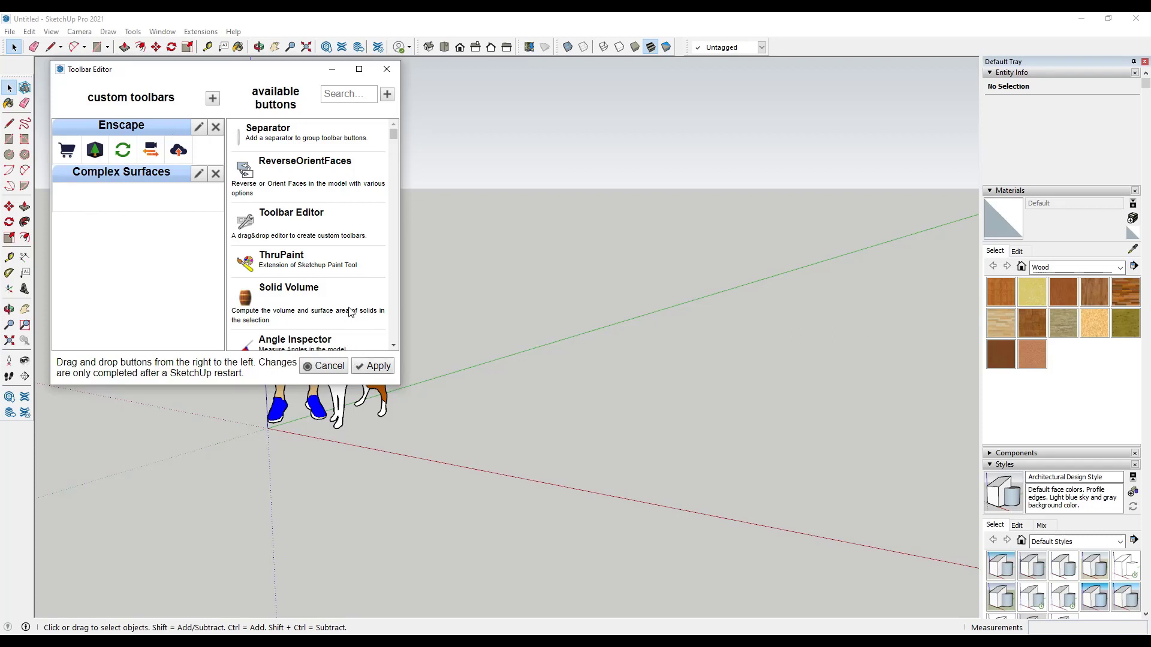
mouse_move(345, 307)
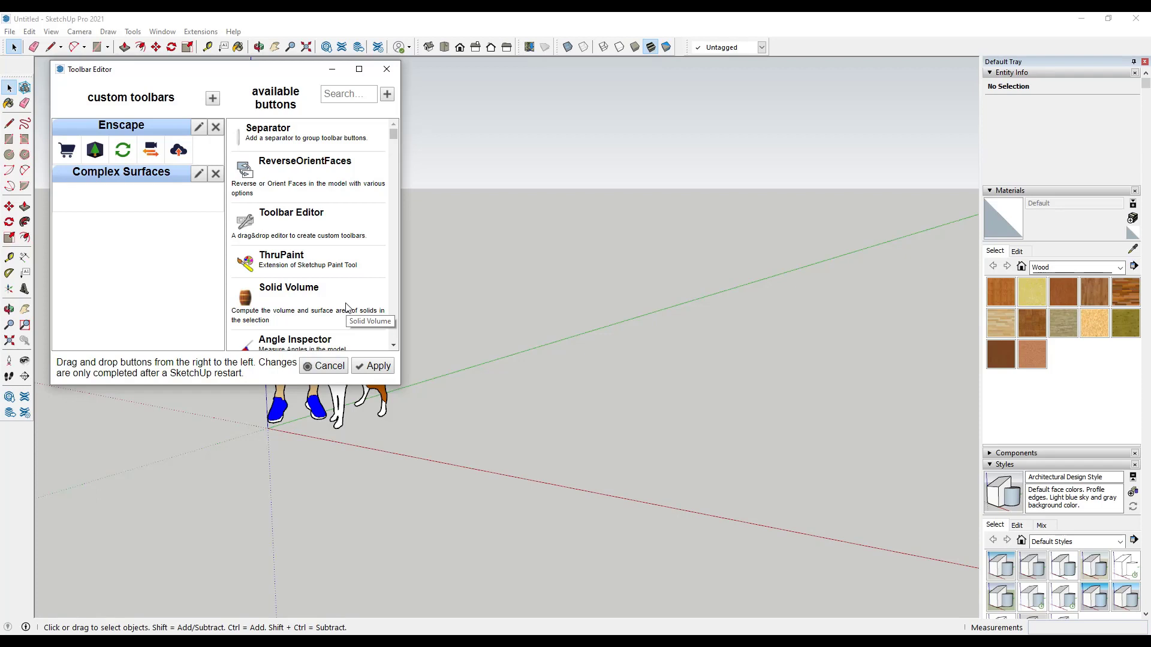
mouse_move(329, 118)
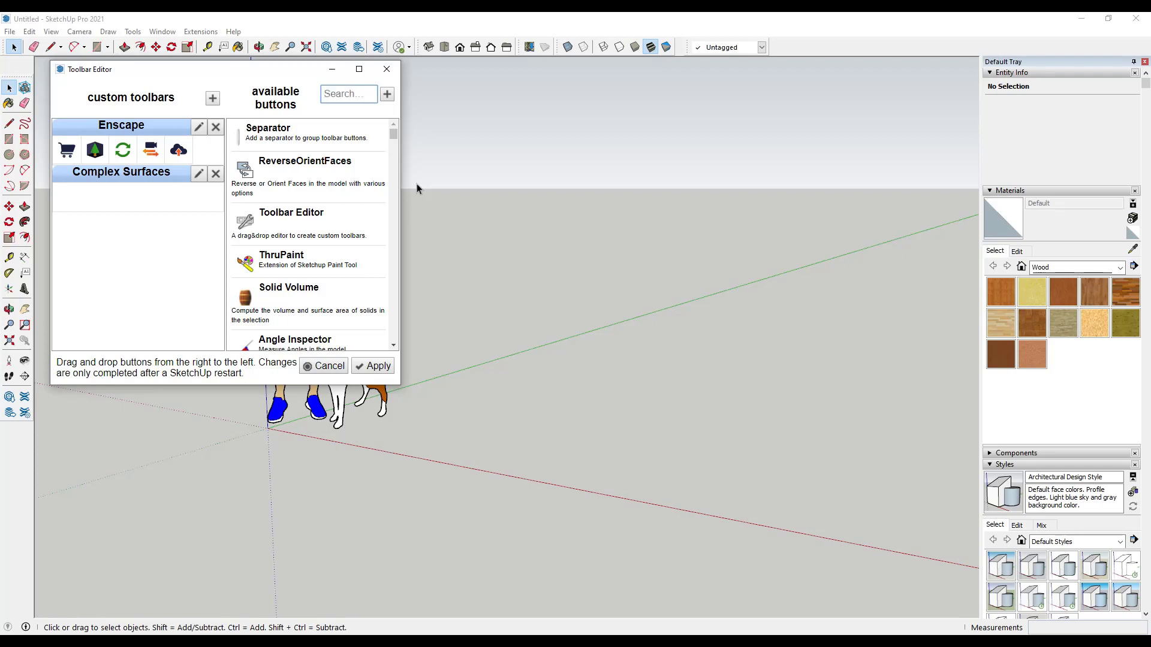
- Search 'sandbox' and add From Scratch and From Contours to Complex Surfaces
type("sandbox")
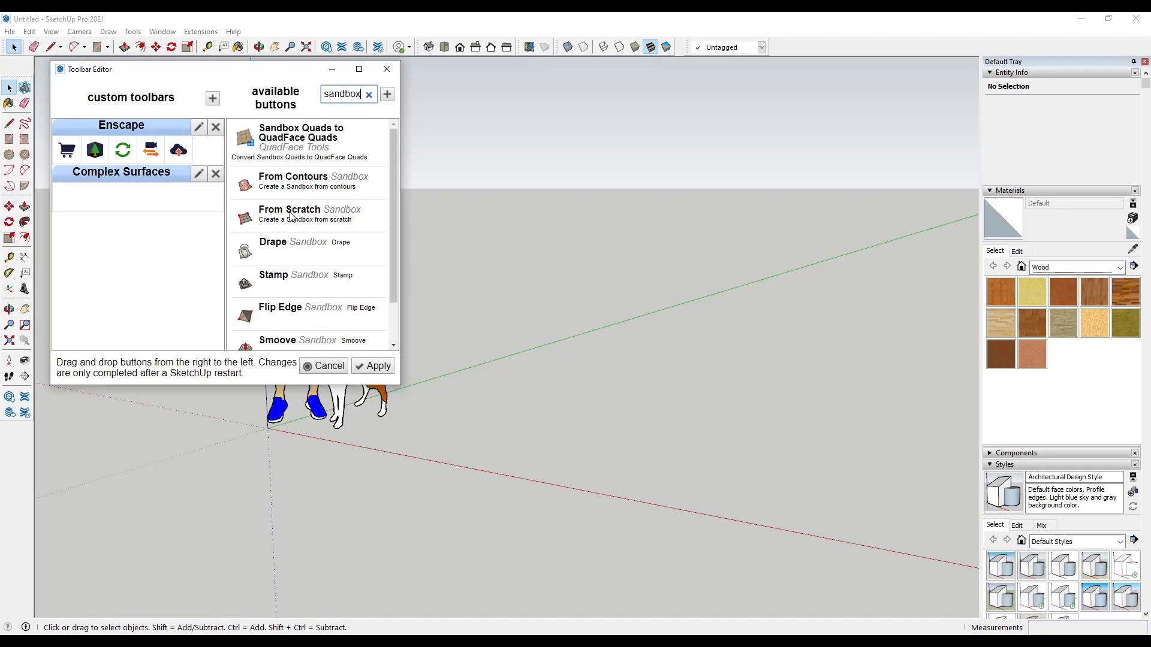
mouse_move(251, 225)
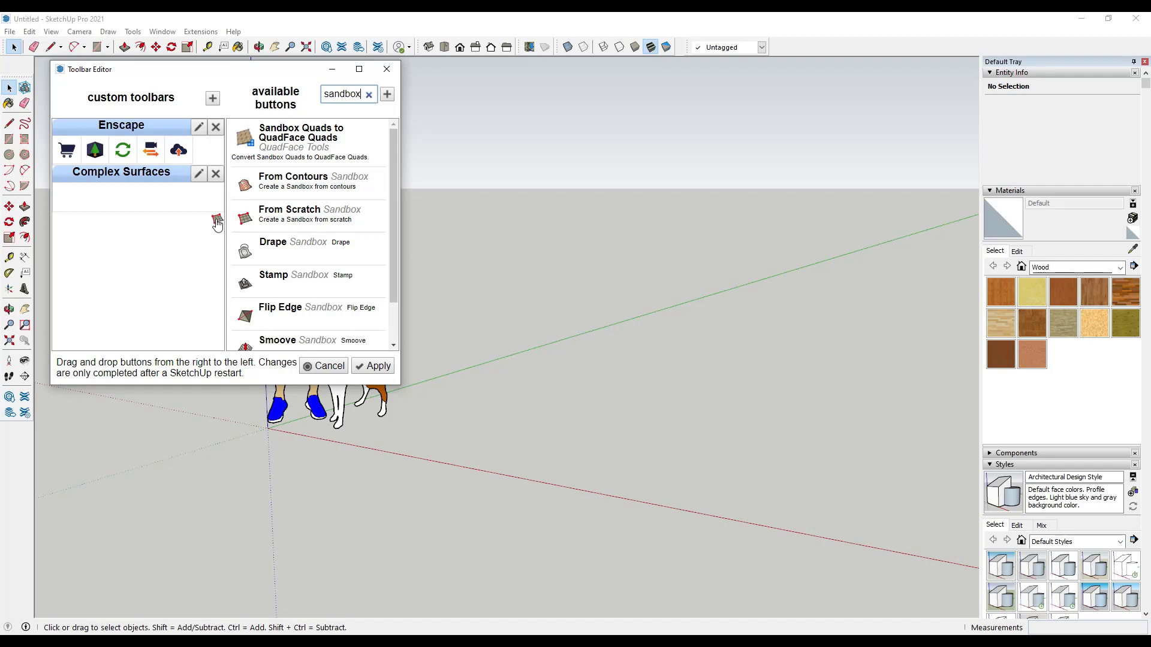
left_click_drag(216, 220, 64, 198)
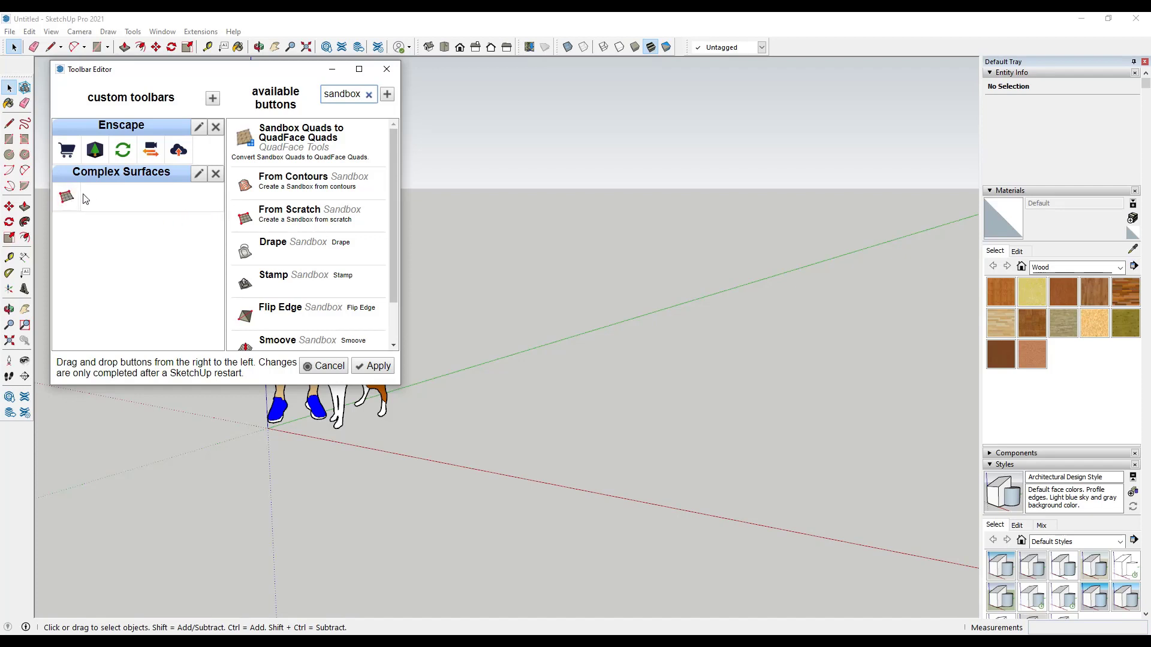
mouse_move(261, 233)
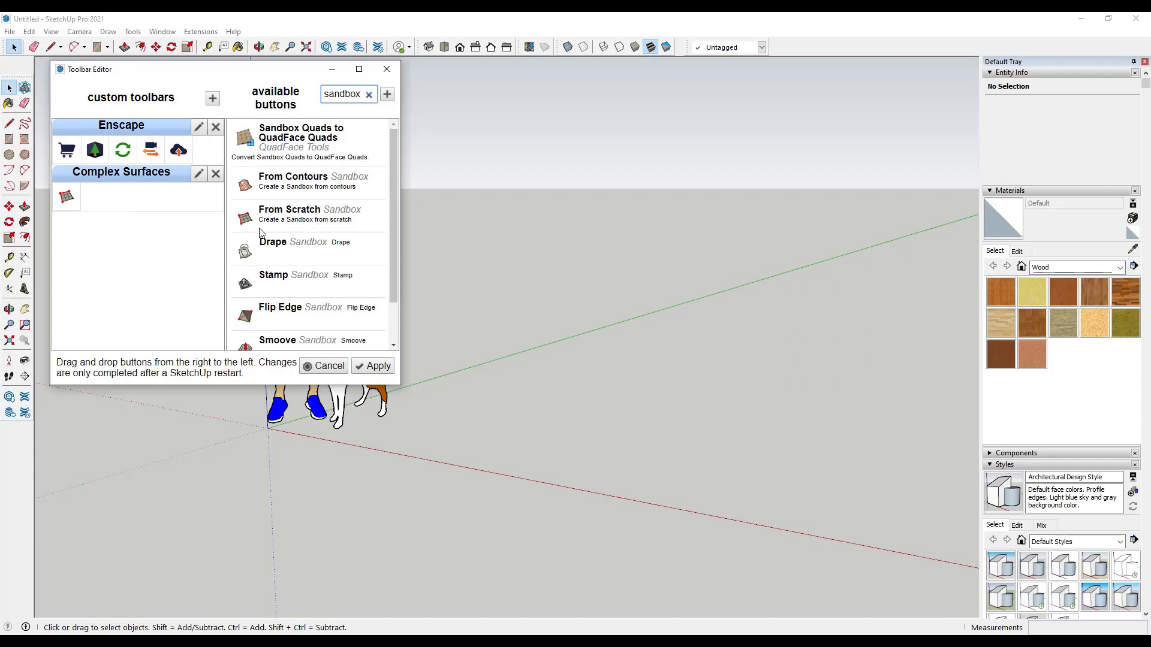
scroll("down", 3)
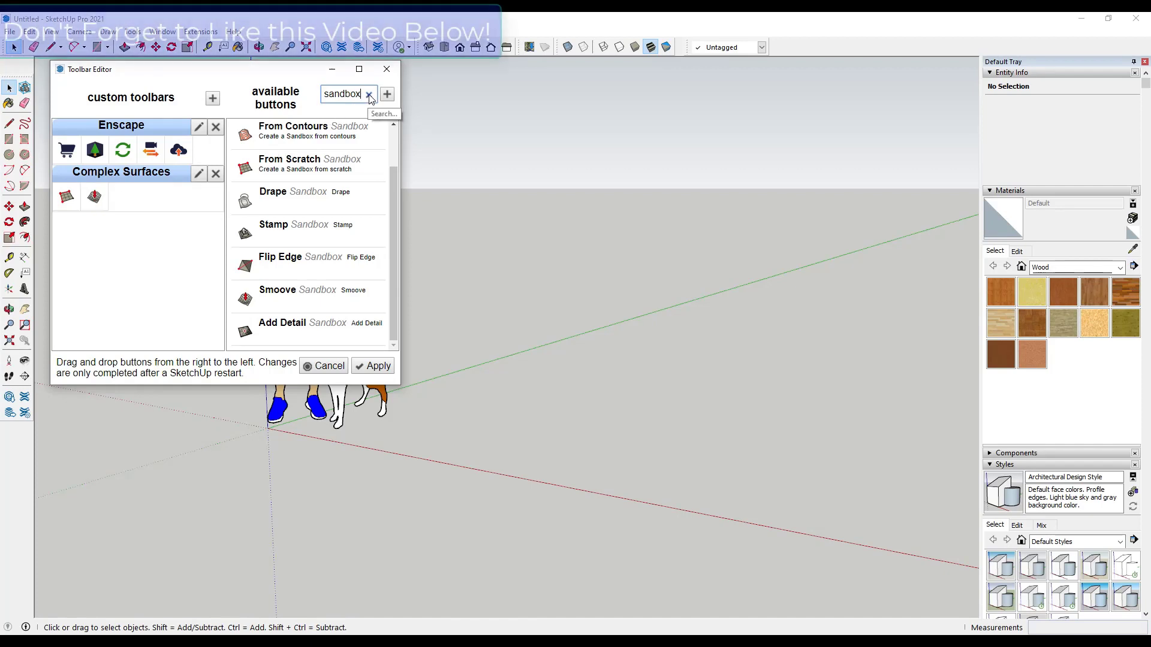
left_click(369, 94)
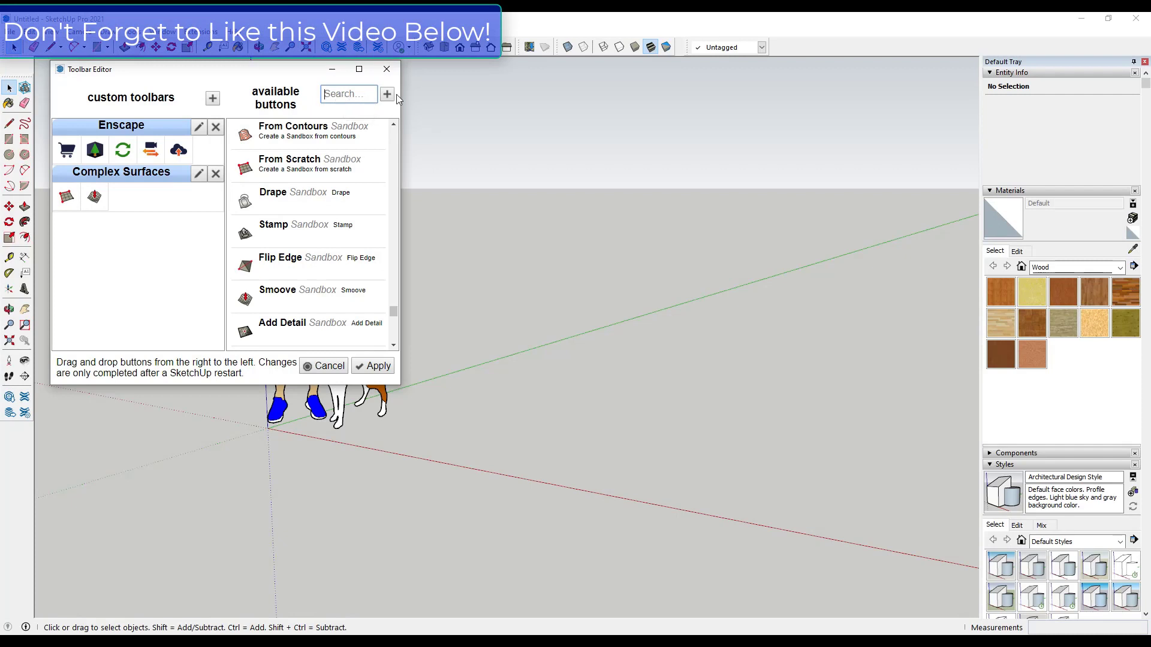
- Search 'curv' and add Loft by Spline and Skin Contours with a separator
type("curvi")
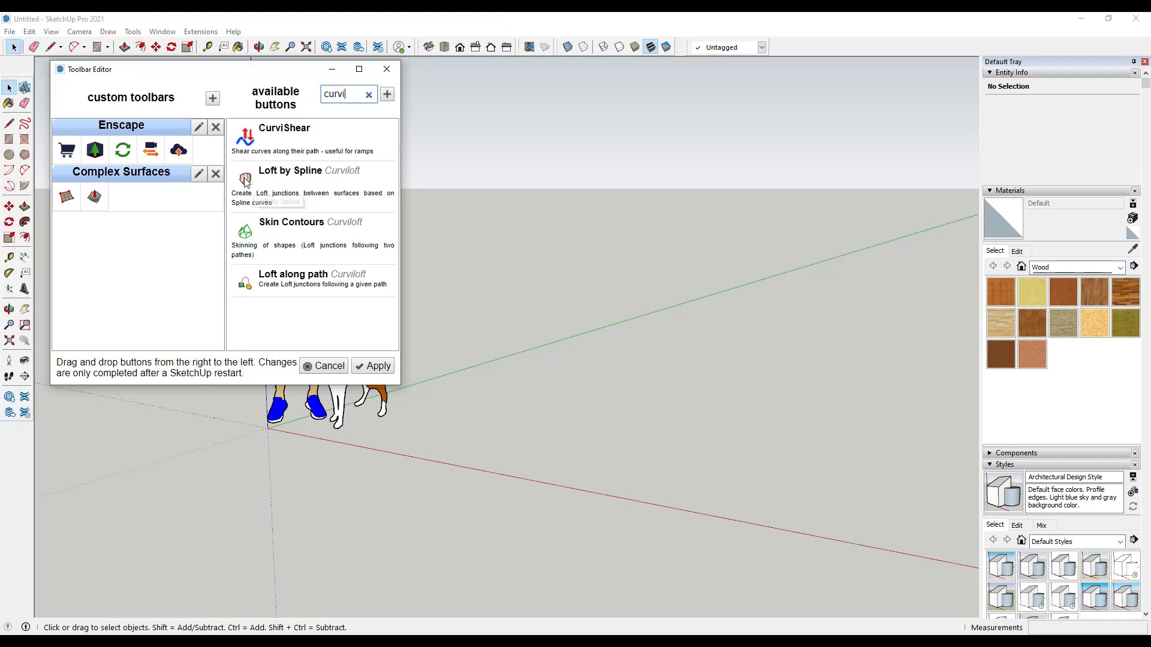
left_click_drag(245, 181, 122, 196)
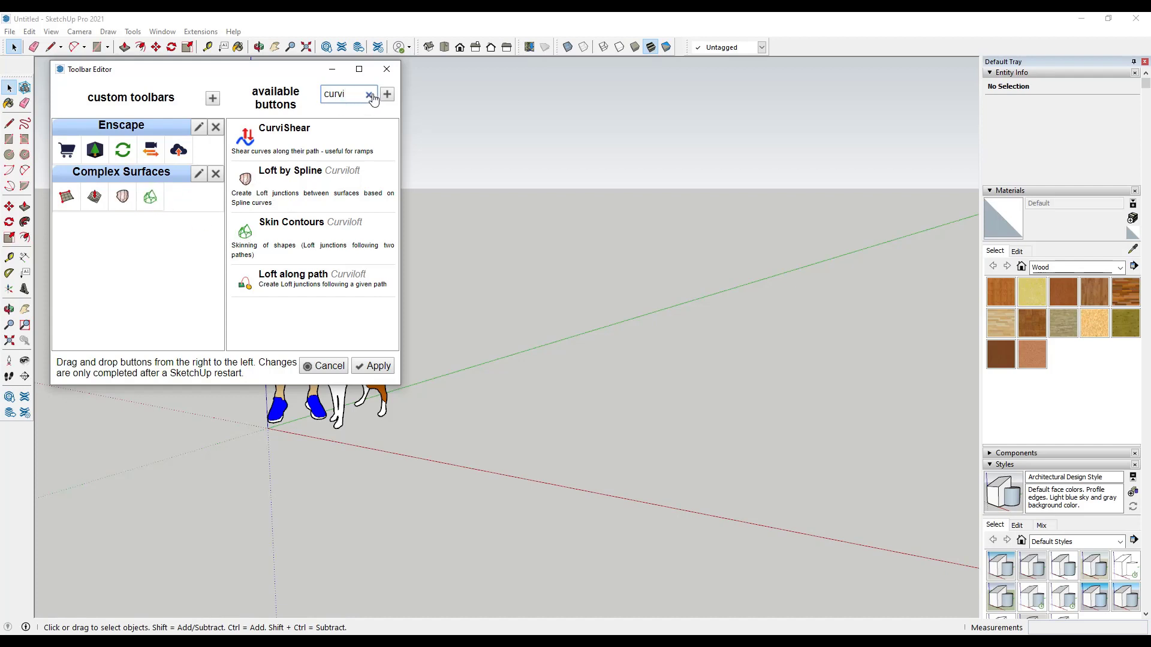
left_click(369, 94)
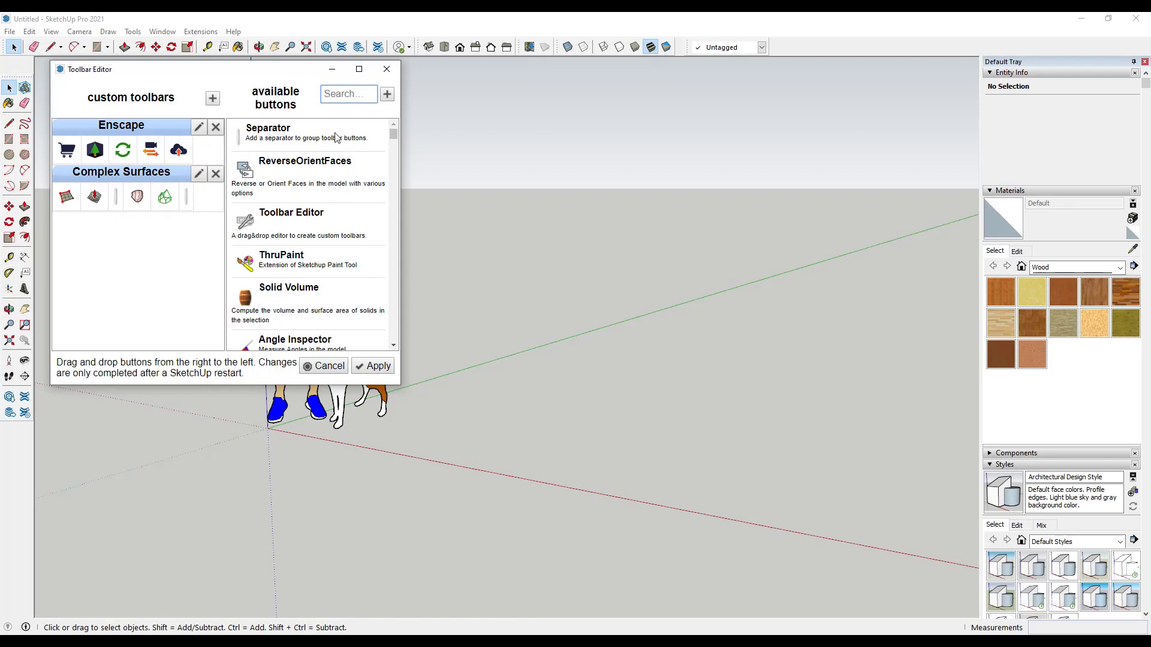
mouse_move(346, 95)
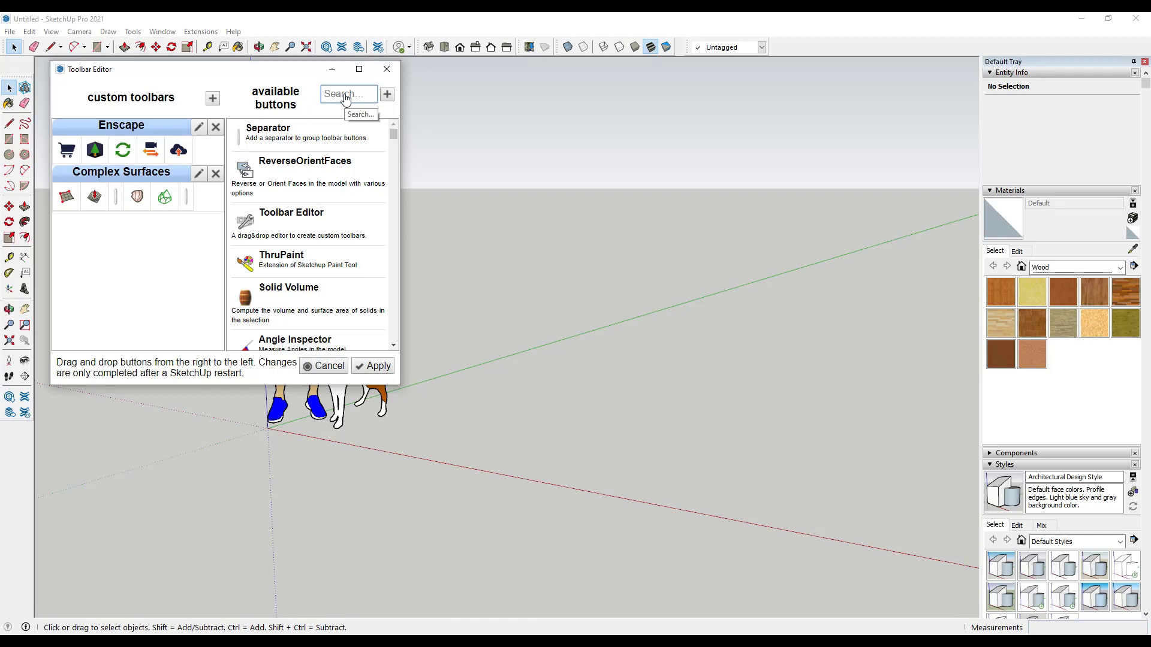
- Search 'joint' and add two JointPushPull buttons with separators
type("joint")
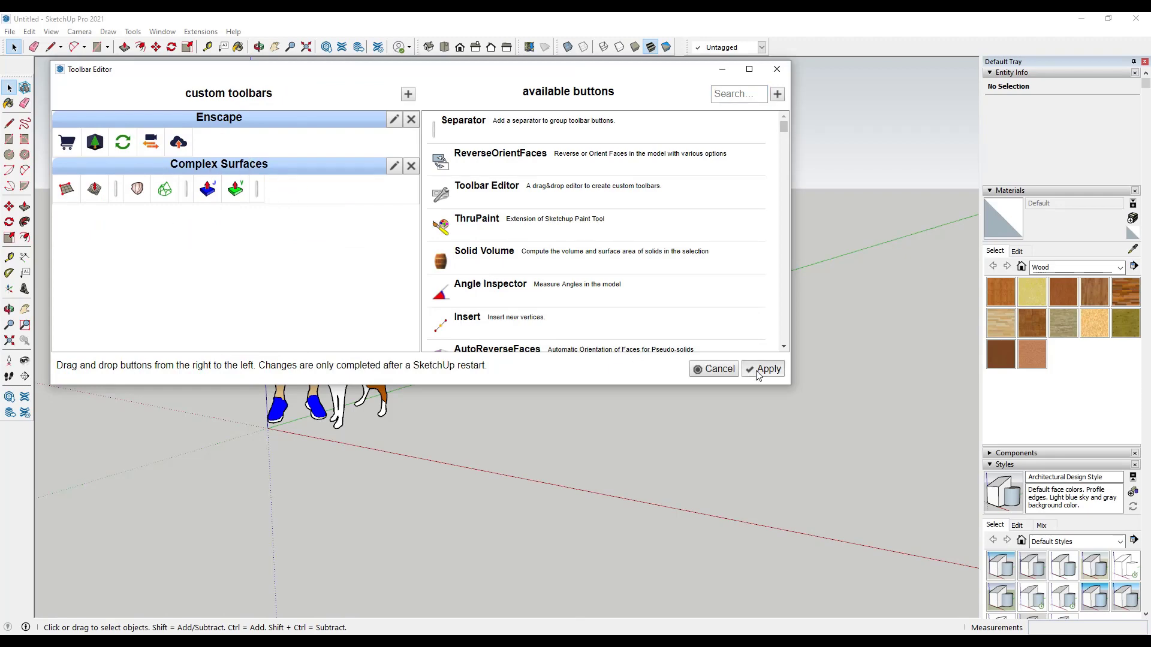
- Apply the toolbar changes and pick From Scratch on Complex Surfaces
left_click(765, 369)
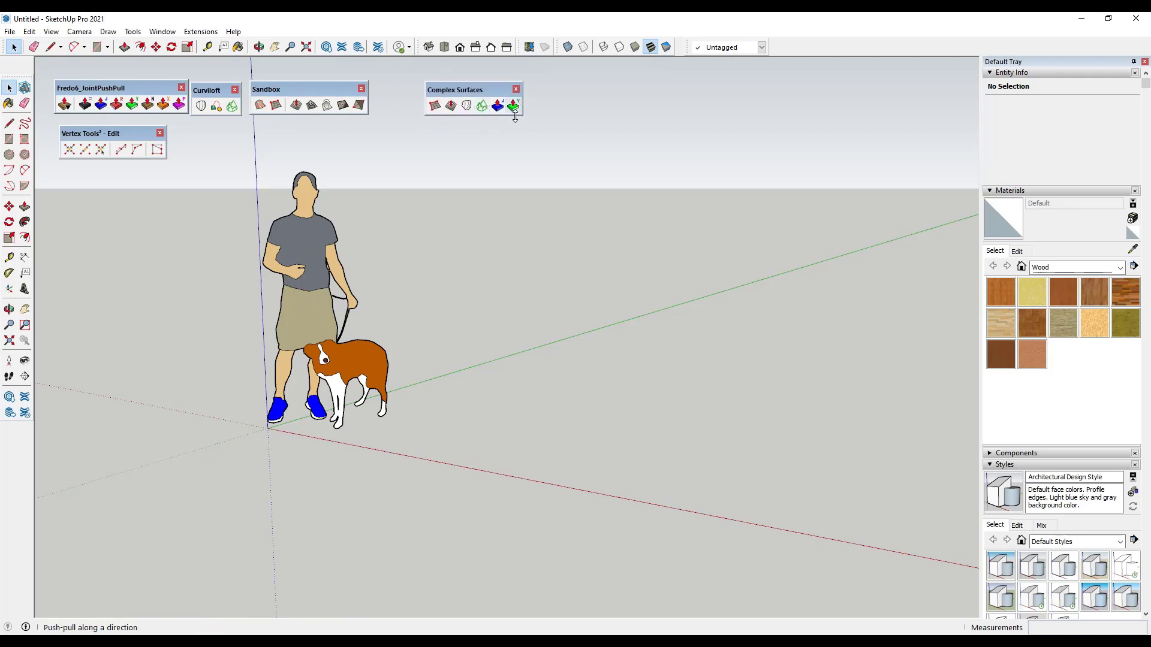
mouse_move(436, 105)
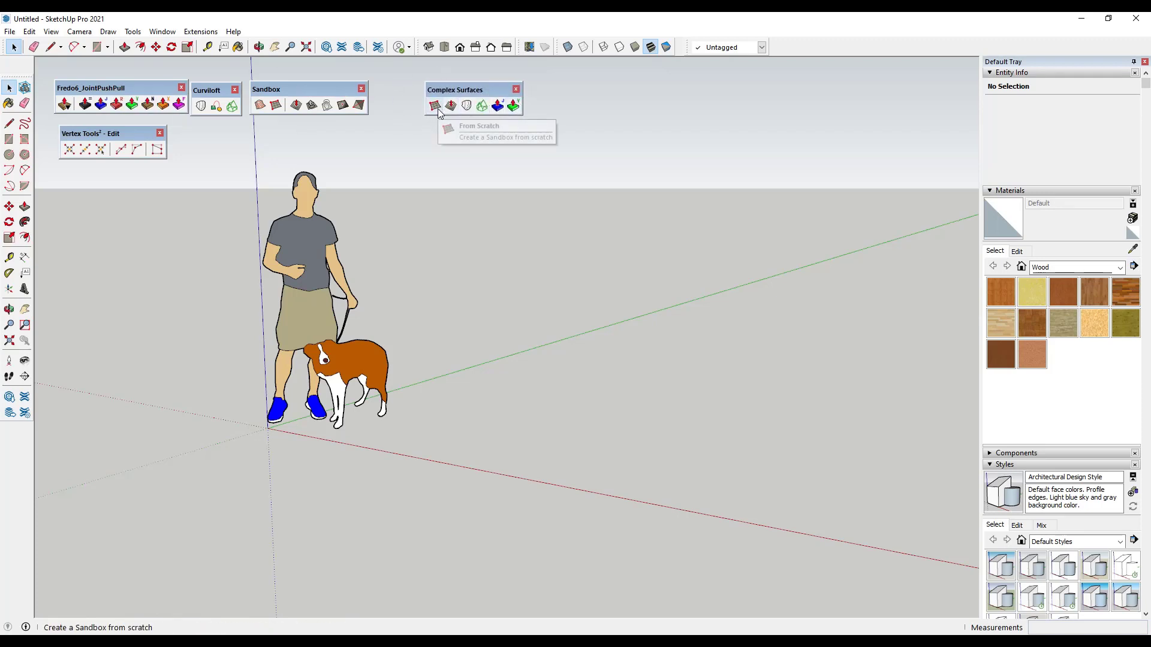
left_click(435, 105)
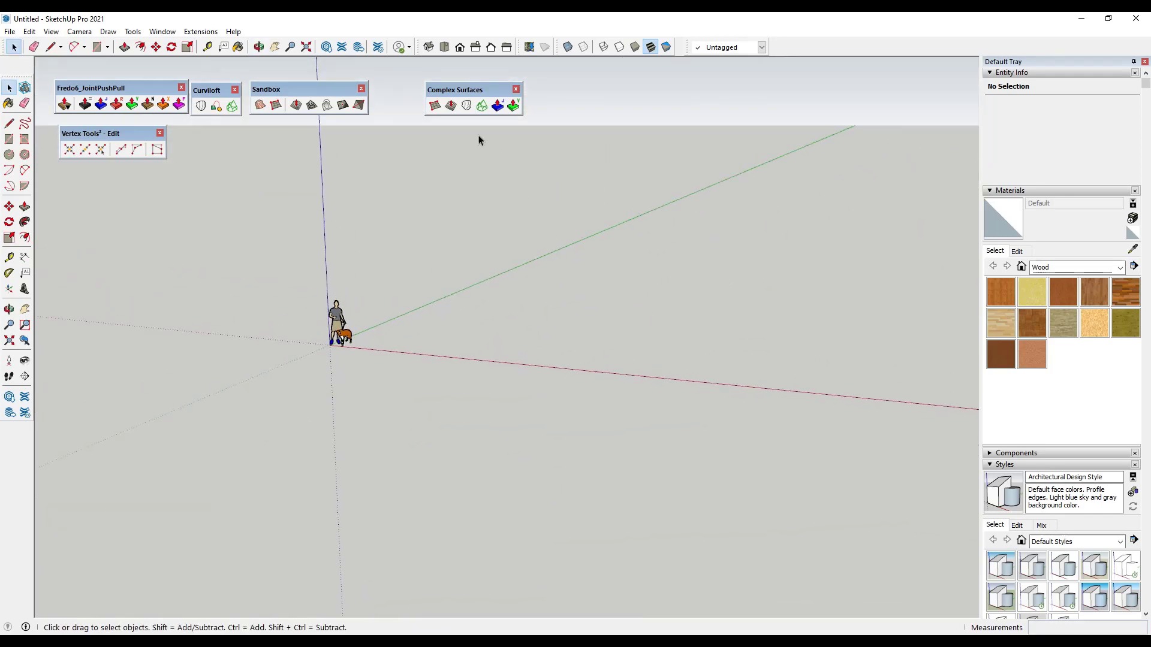
- Draw a sandbox grid from the origin, warp it, and Vector Push Pull it downward
left_click(268, 105)
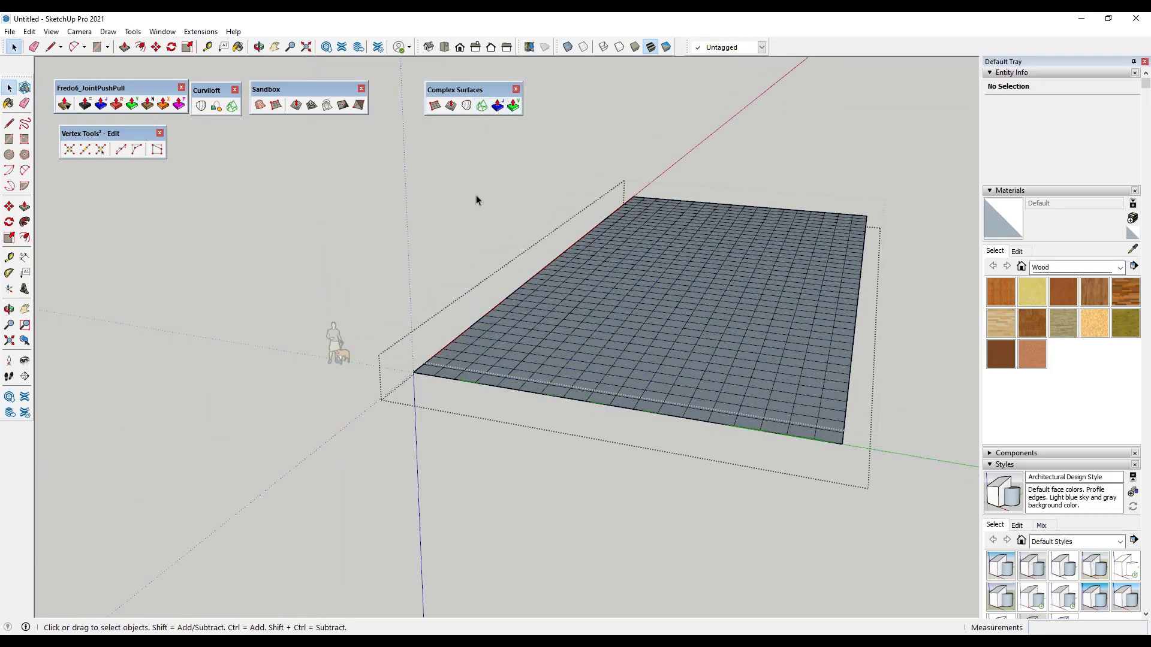
mouse_move(483, 124)
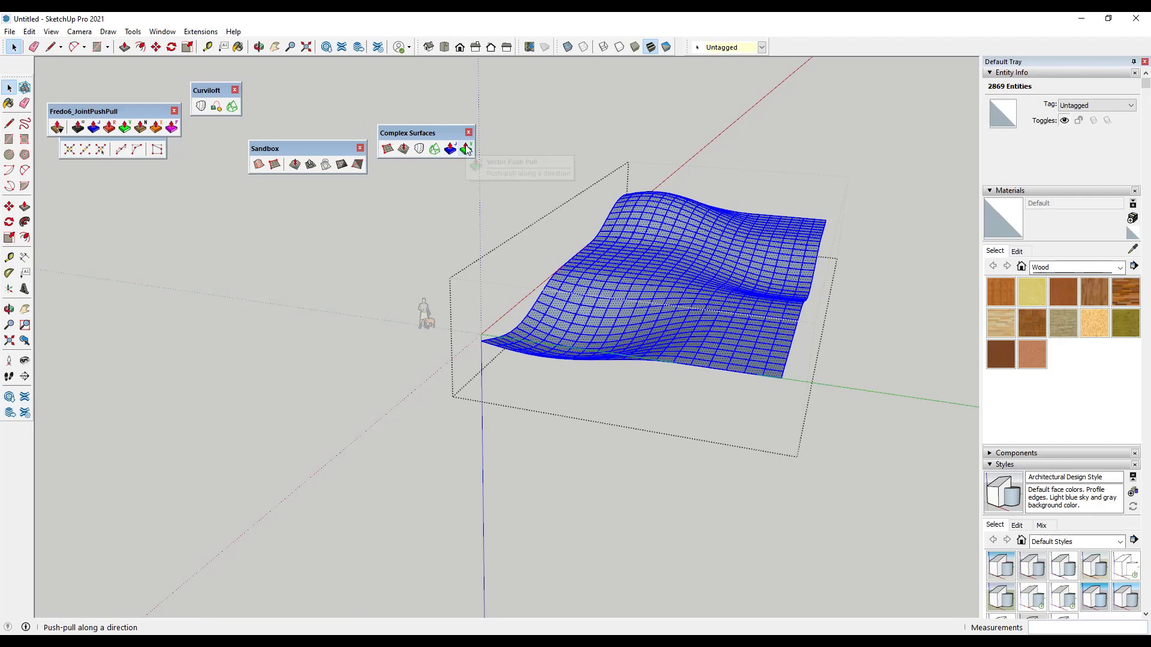
left_click(467, 148)
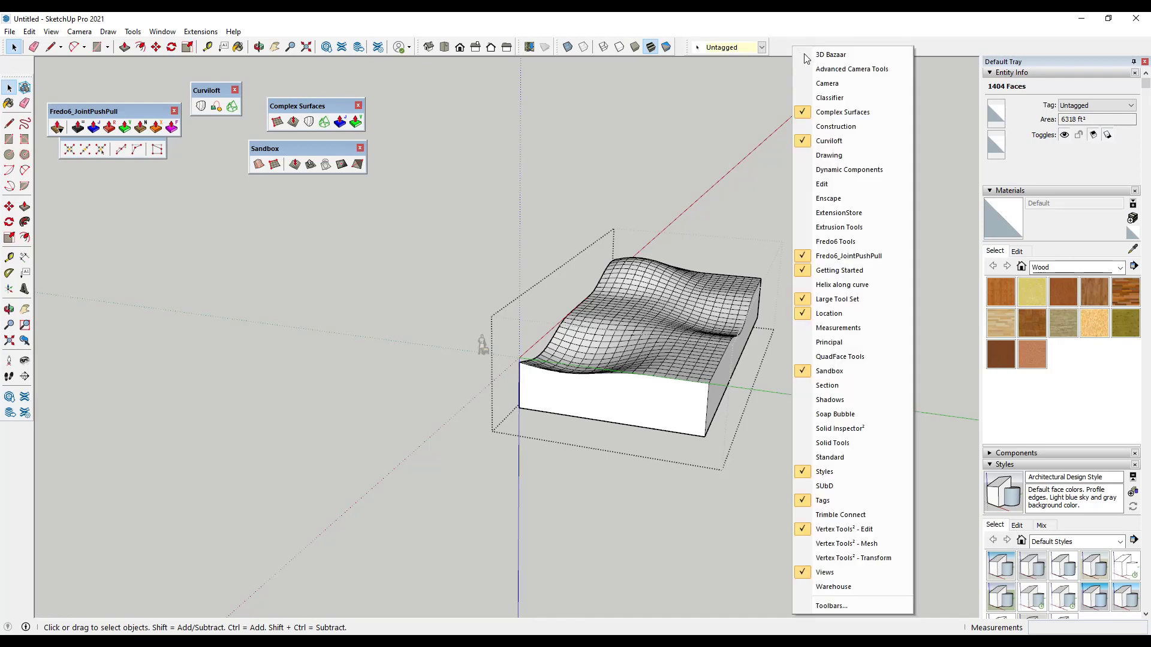
mouse_move(841, 111)
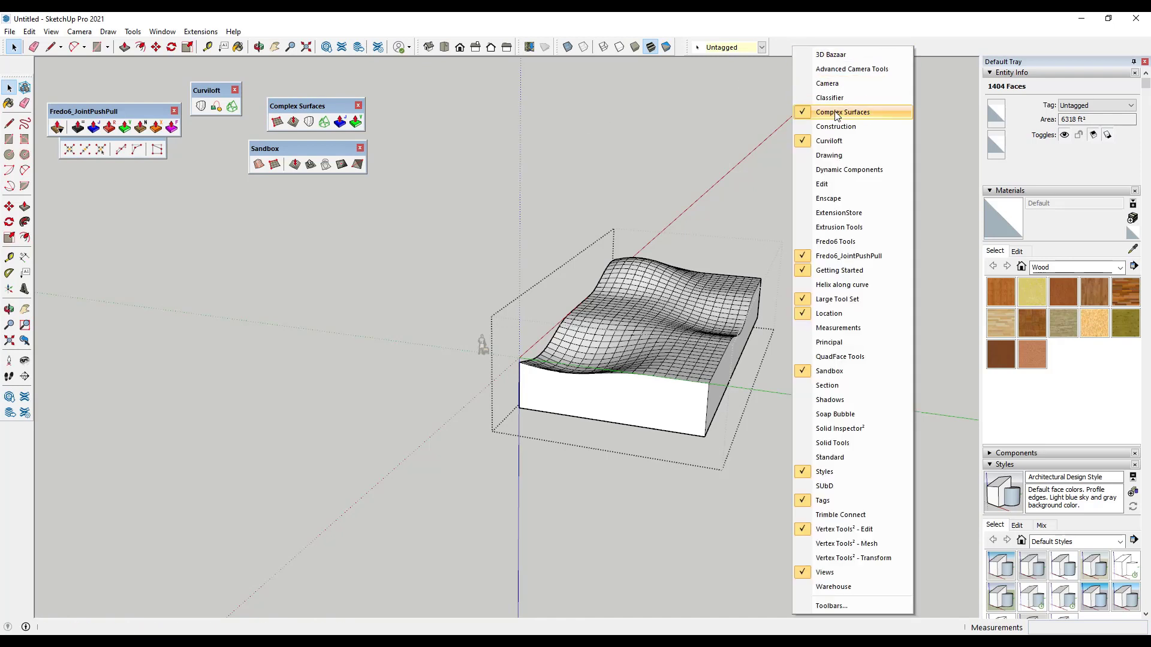
- Dismiss the toolbar list and reopen the Toolbar Editor via Window
left_click(841, 112)
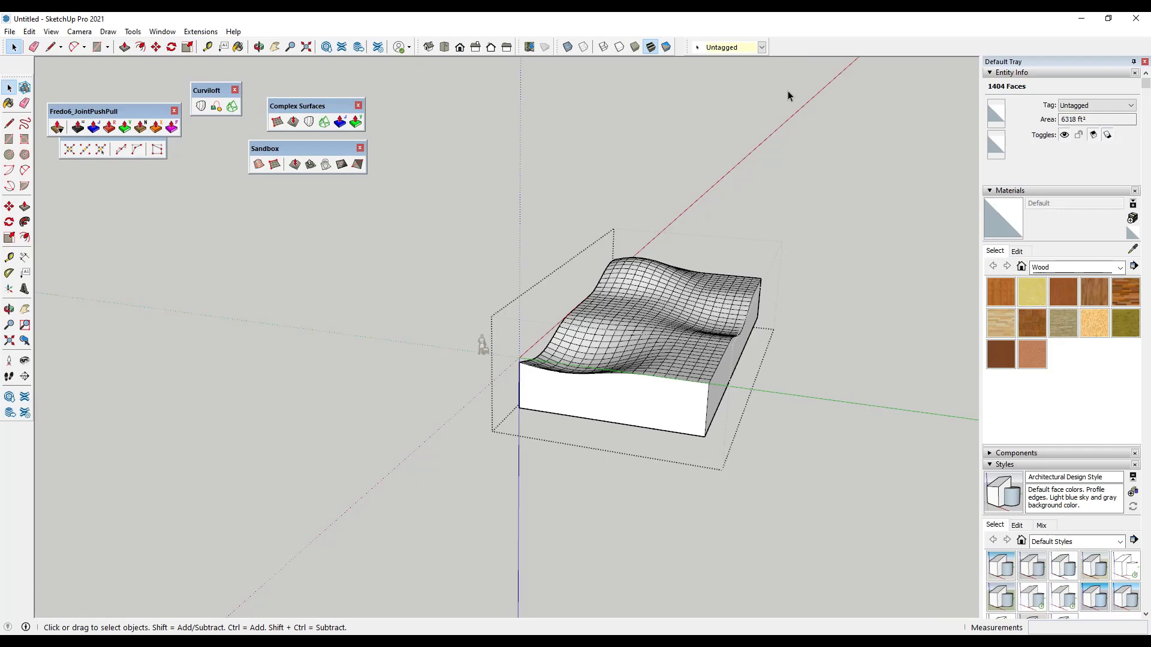
left_click(161, 32)
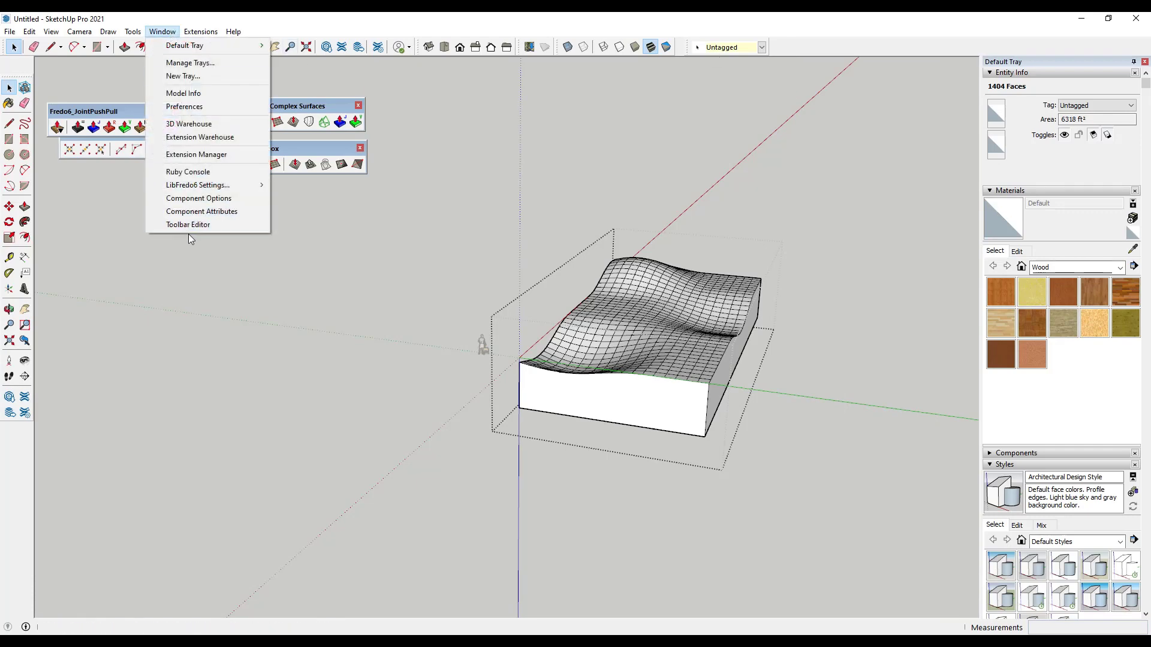
left_click(188, 225)
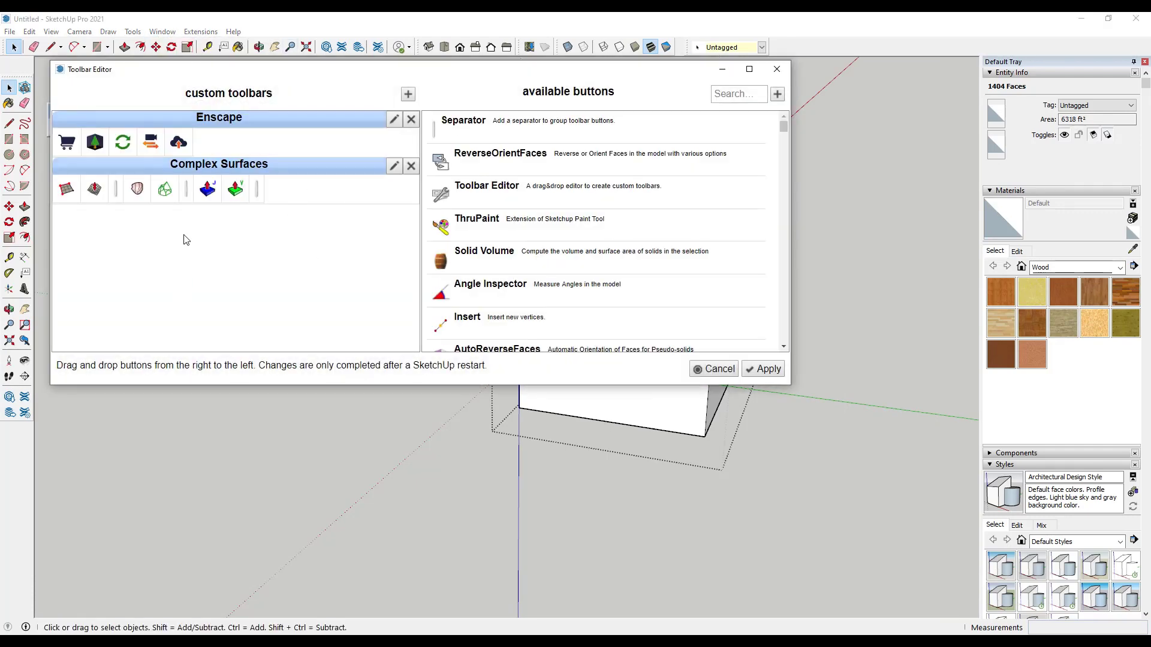
mouse_move(441, 261)
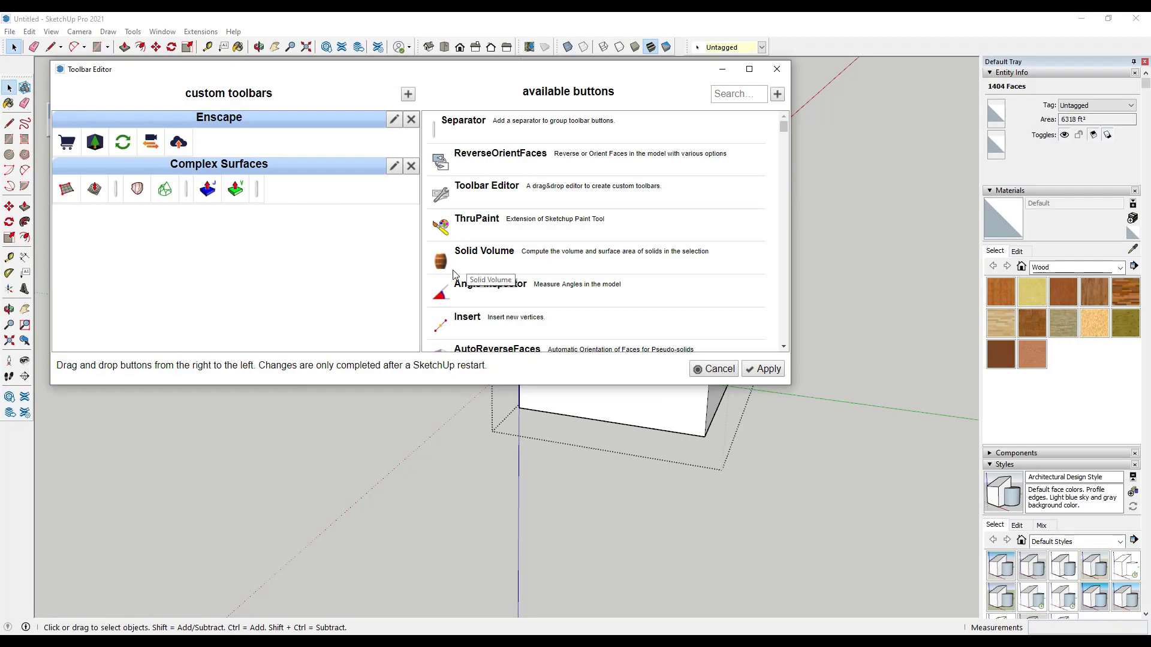